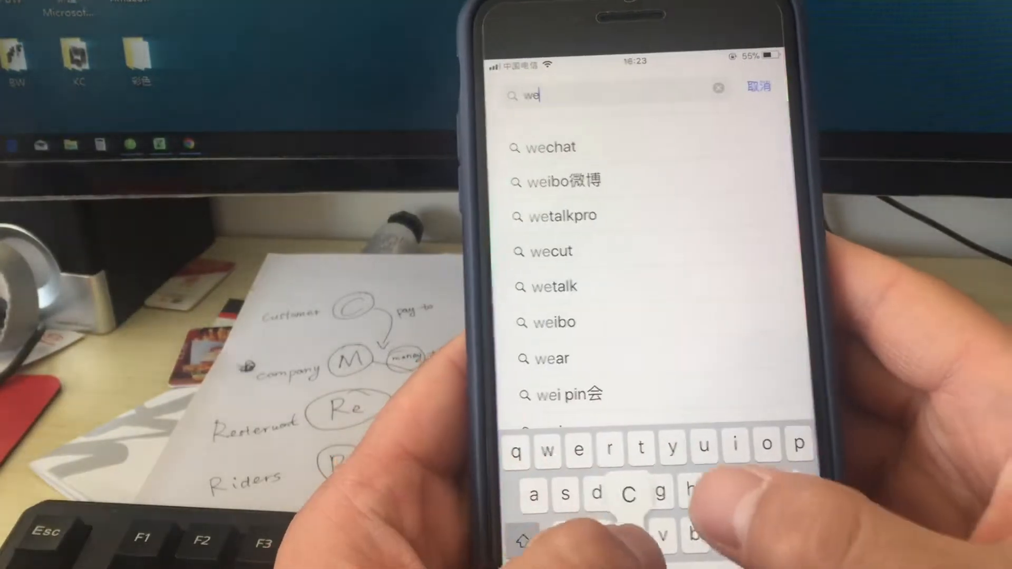
Search the App Store for 'wechat', then return to the home screen.
{"action": "type", "text": "chat"}
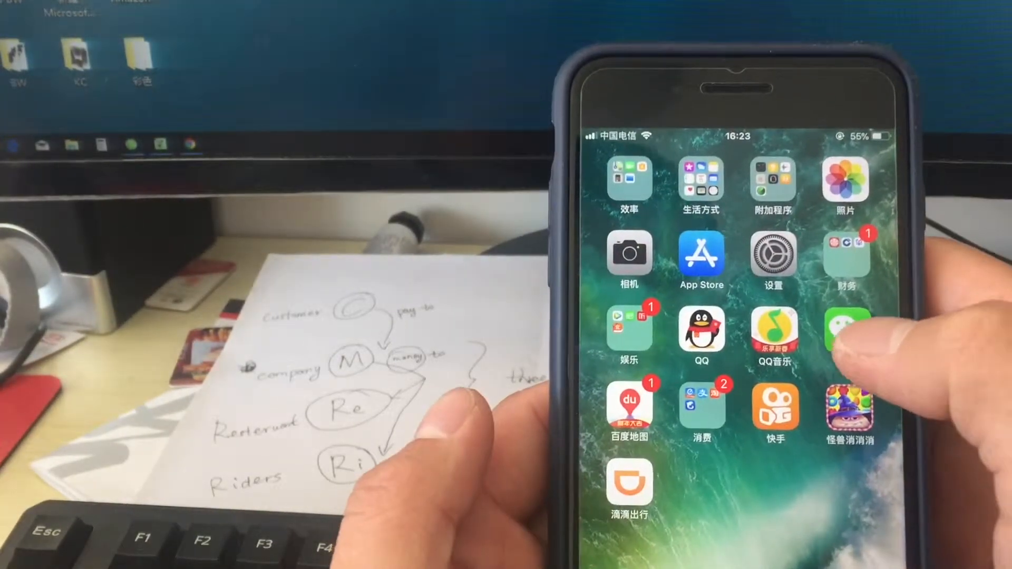
Launch WeChat, enter the contact's chat and send the message 'Hello'.
{"action": "left_click", "coordinate": [847, 331]}
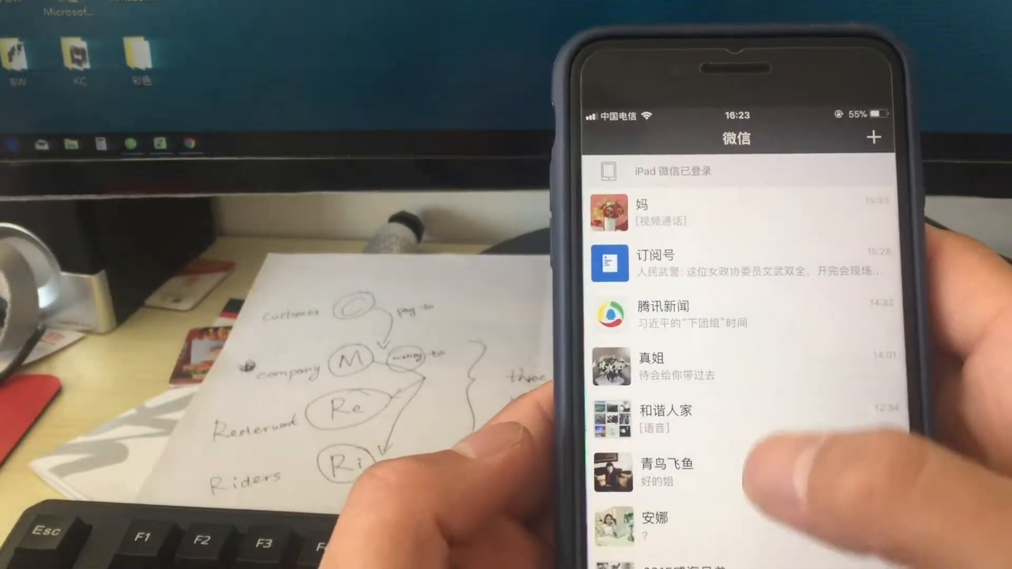
{"action": "left_click", "coordinate": [651, 365]}
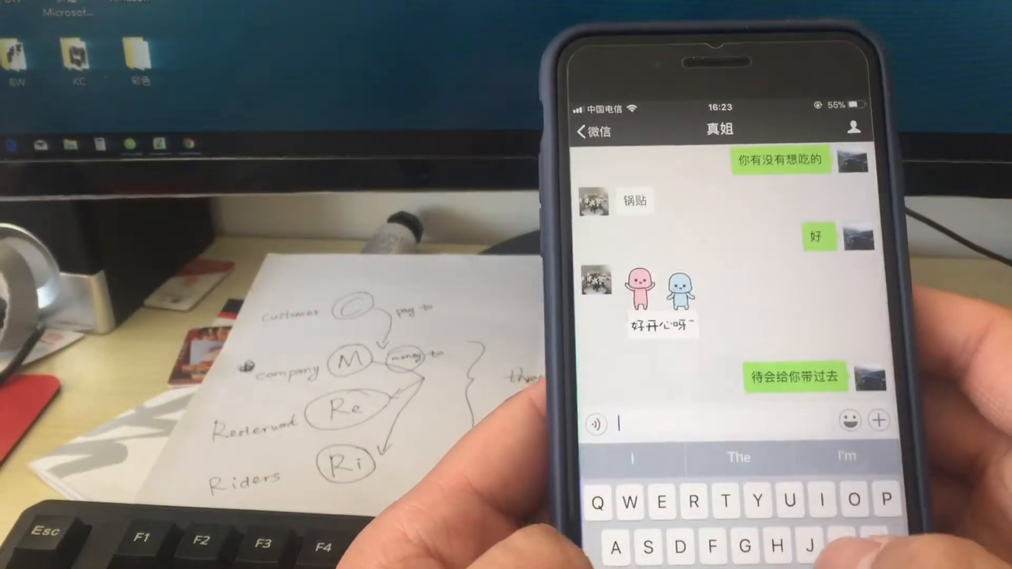
{"action": "type", "text": "Hello"}
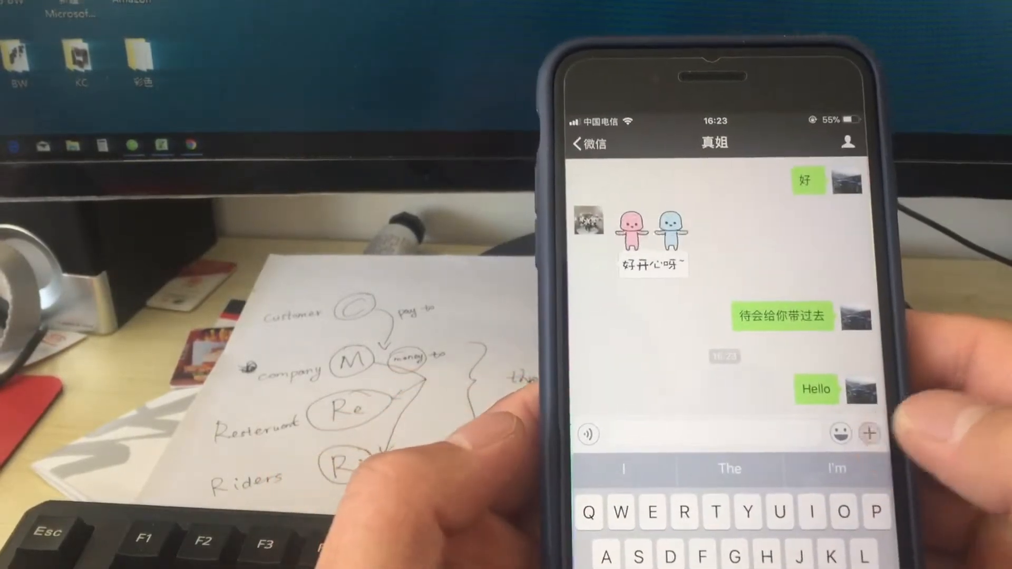
Send the contact a photo from Photos, then shoot and send short videos with Camera.
{"action": "left_click", "coordinate": [869, 433]}
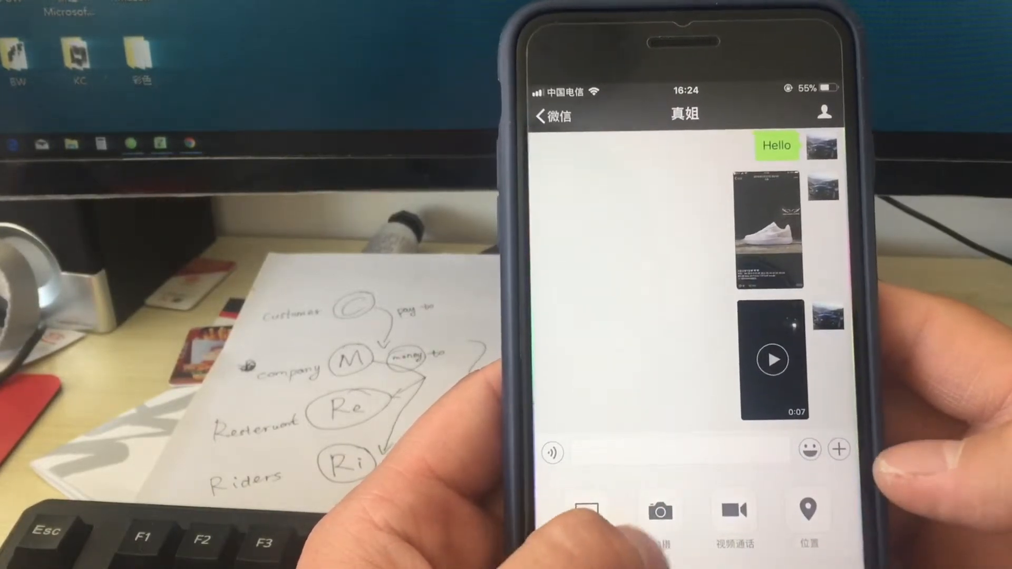
{"action": "left_click", "coordinate": [660, 511]}
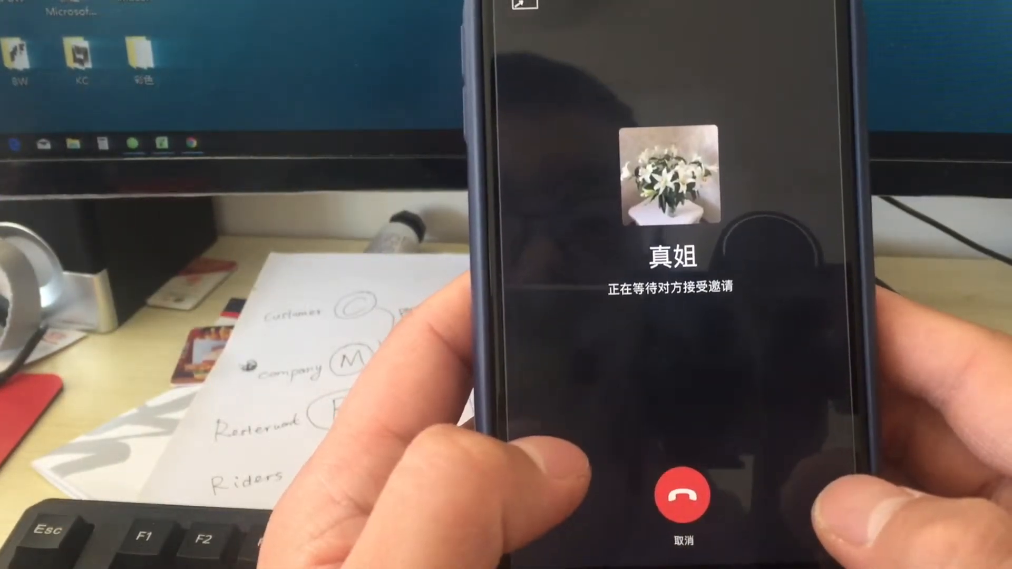
Cancel the unanswered voice call and start a video call to the contact.
{"action": "left_click", "coordinate": [682, 495]}
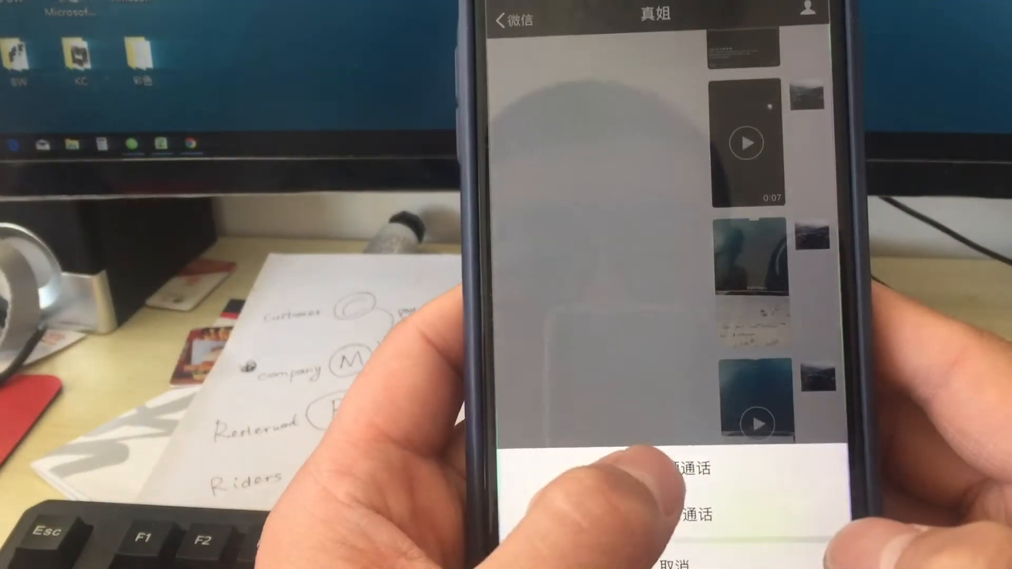
{"action": "left_click", "coordinate": [671, 467]}
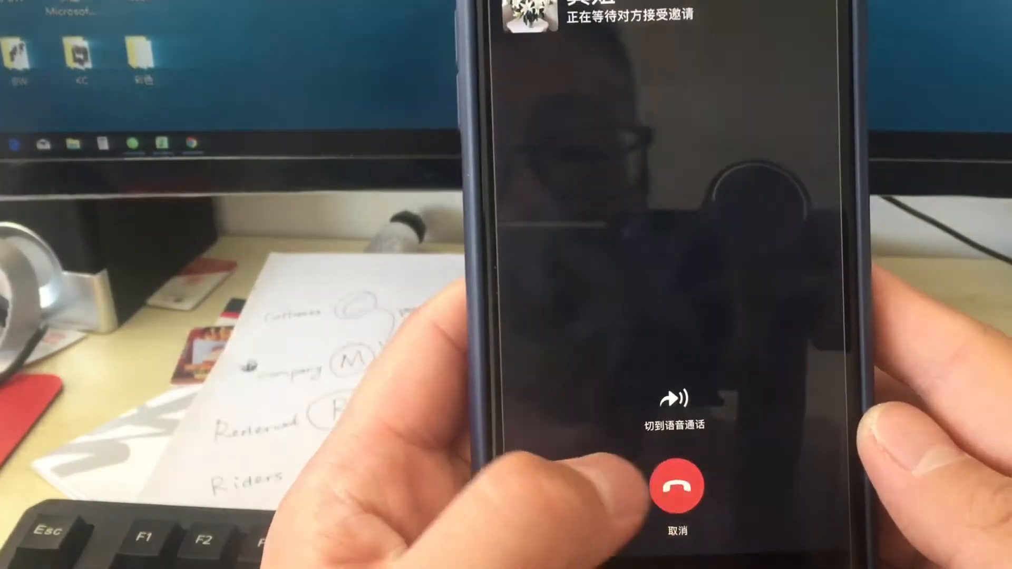
Cancel the ringing video call and send the contact the current location via Send Location.
{"action": "left_click", "coordinate": [676, 486]}
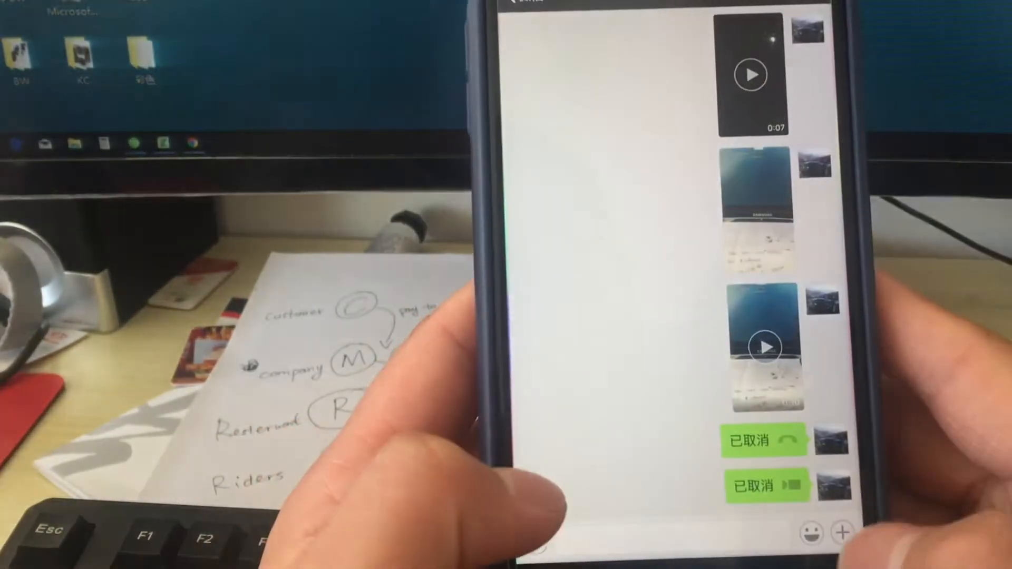
{"action": "left_click", "coordinate": [842, 531]}
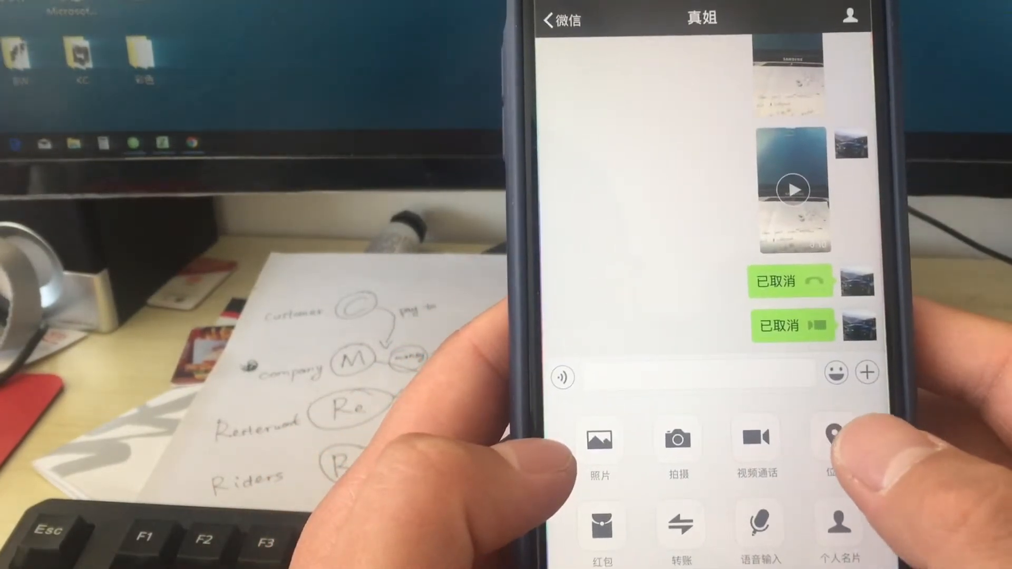
{"action": "left_click", "coordinate": [832, 438]}
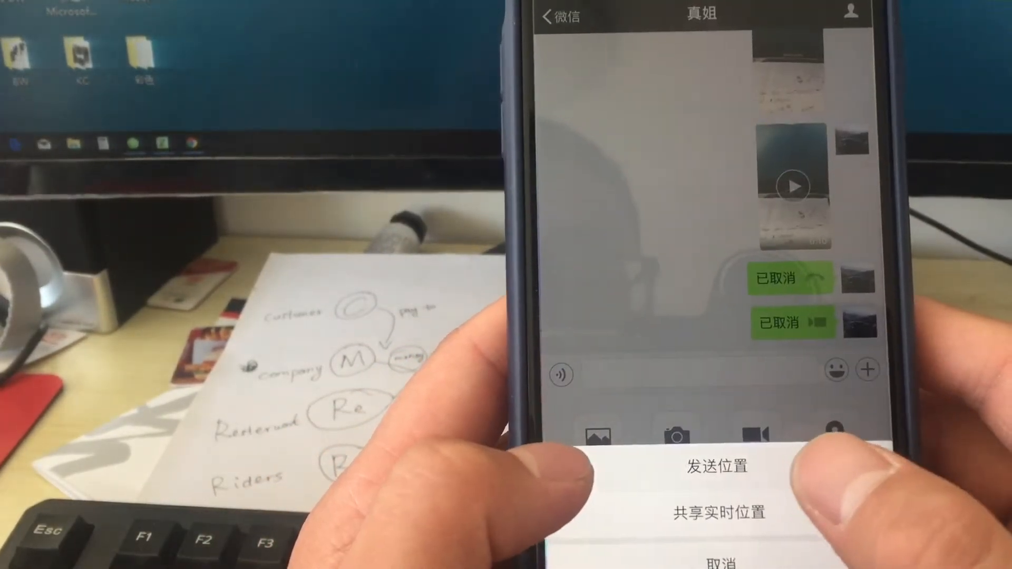
{"action": "left_click", "coordinate": [715, 466]}
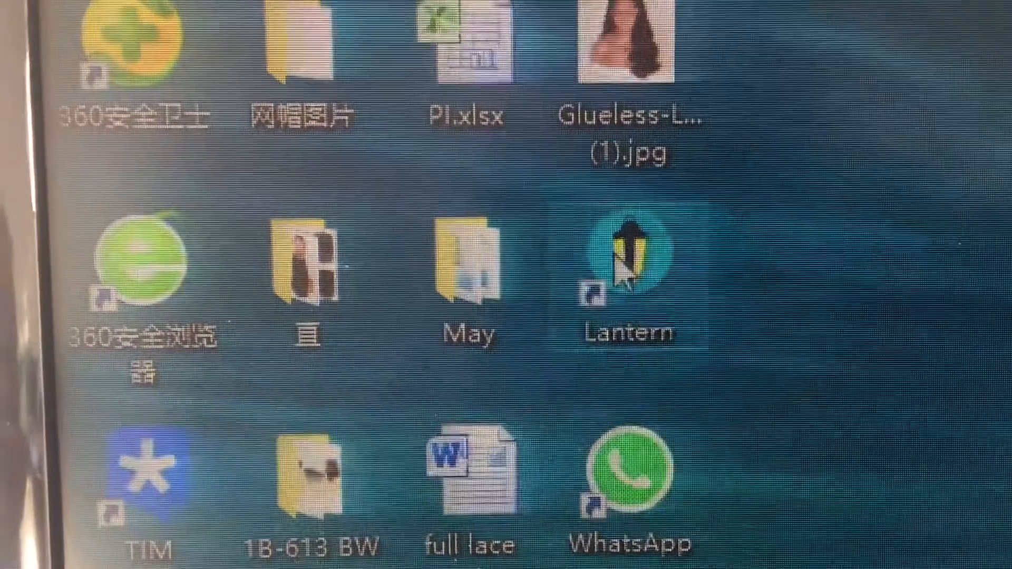
{"action": "mouse_move", "coordinate": [668, 294]}
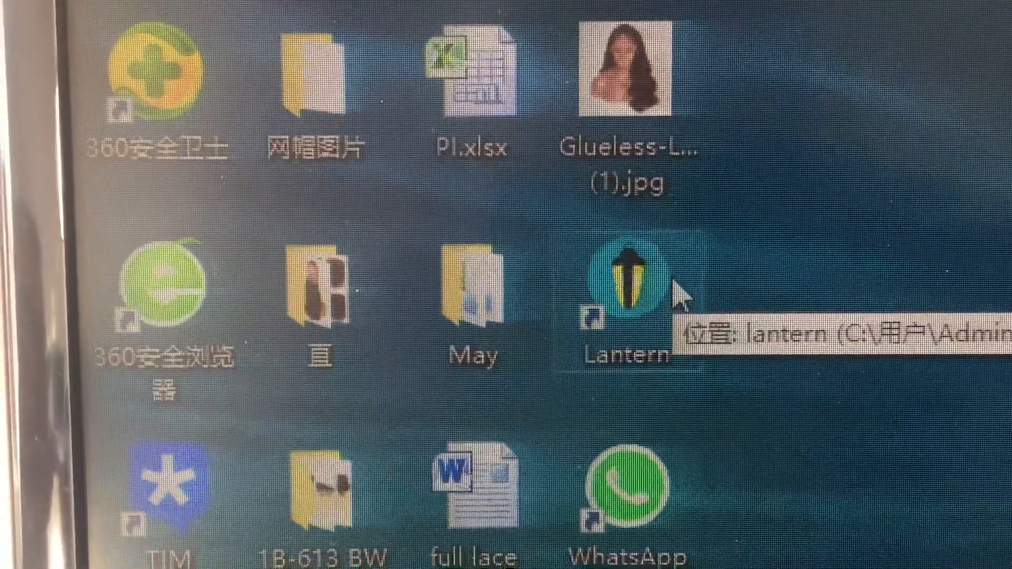